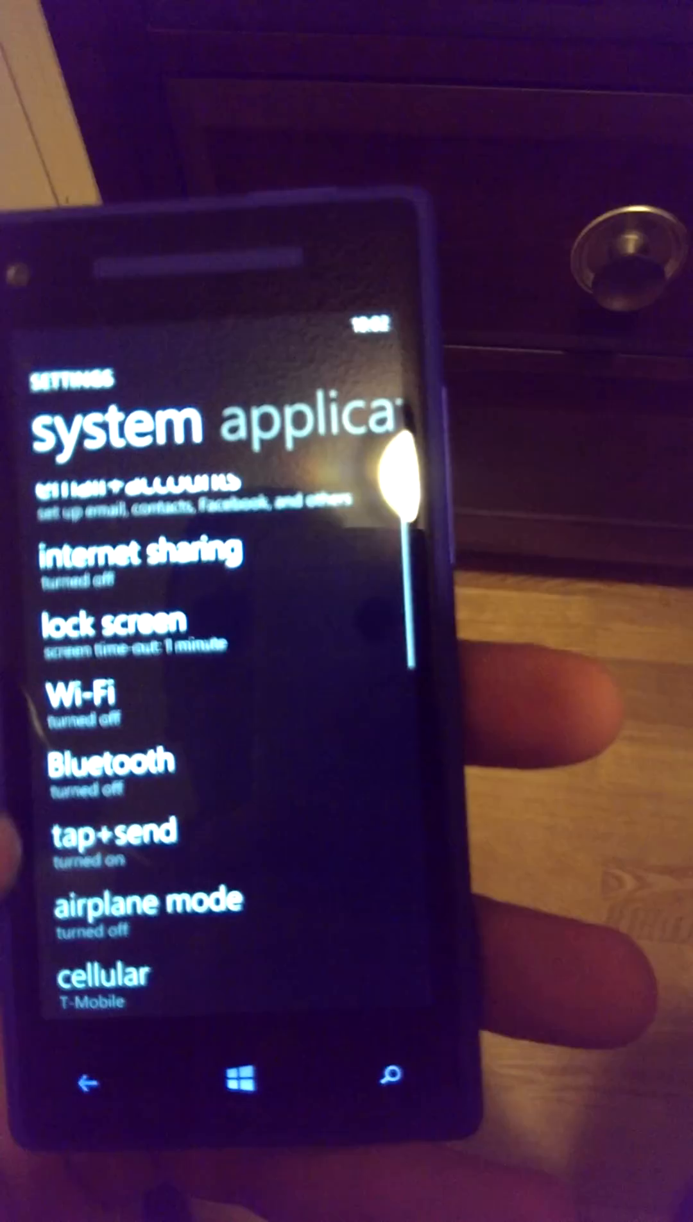
Step: Open the cellular page from the system settings list
scroll(down, 3)
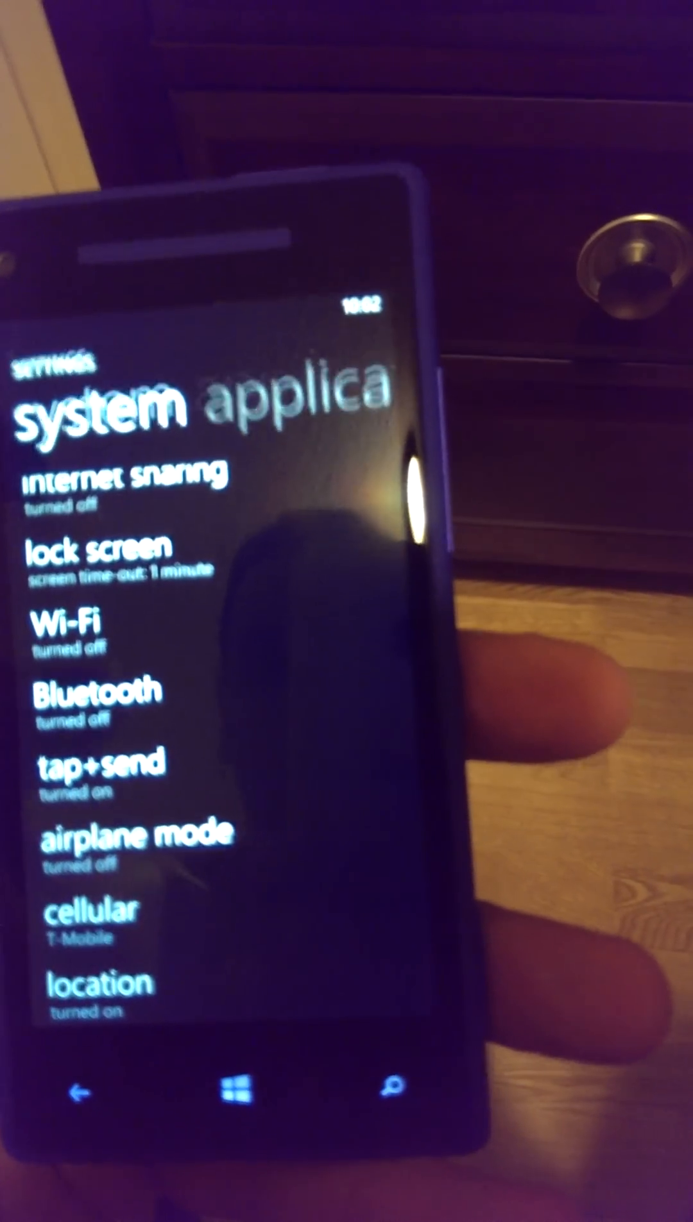
click(88, 912)
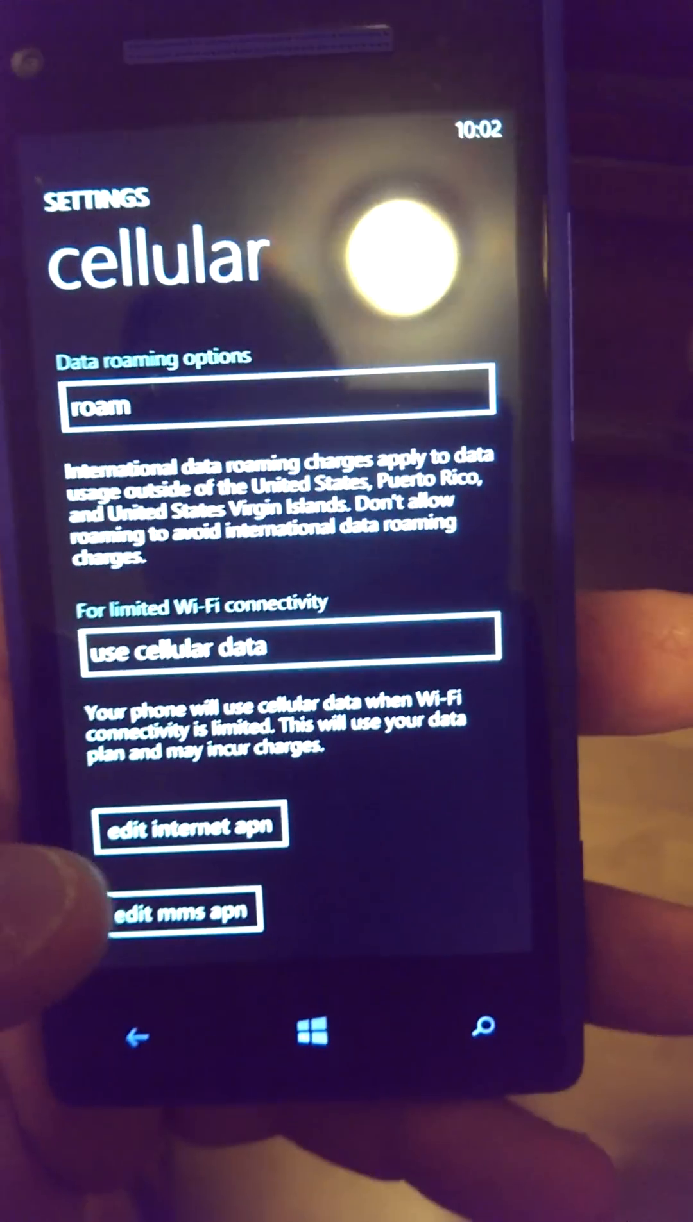
Step: Edit the internet APN, entering fast.t-mobile.com, and review the entry
click(189, 824)
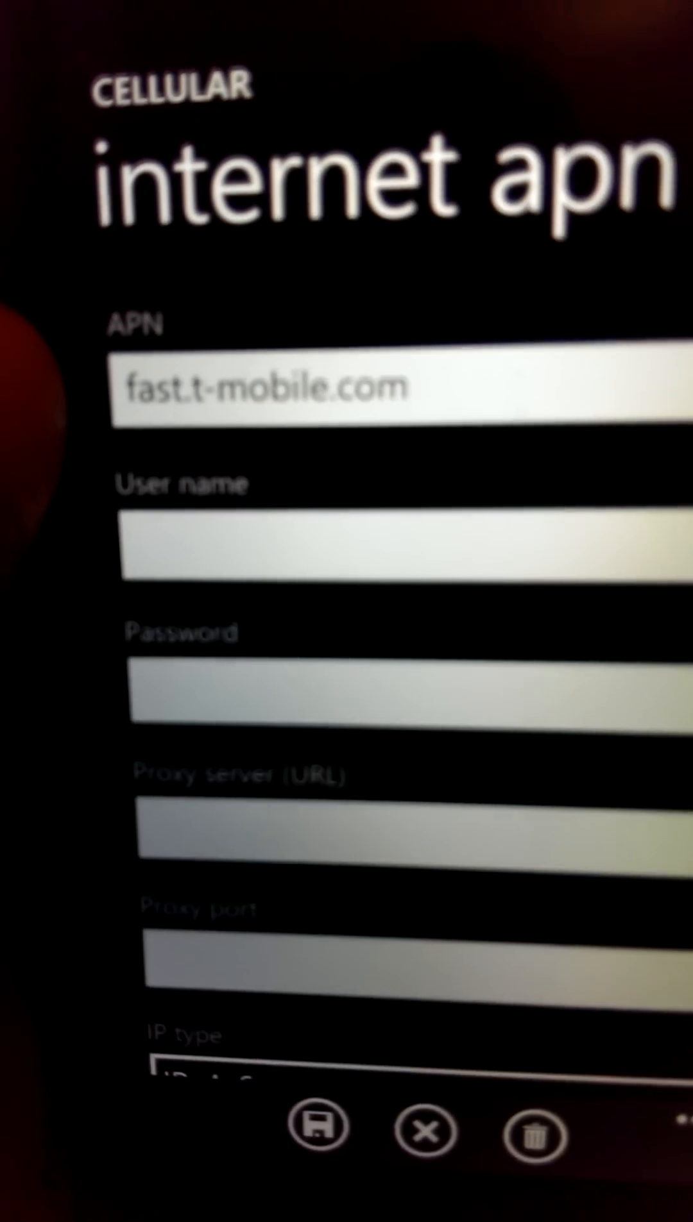
scroll(down, 3)
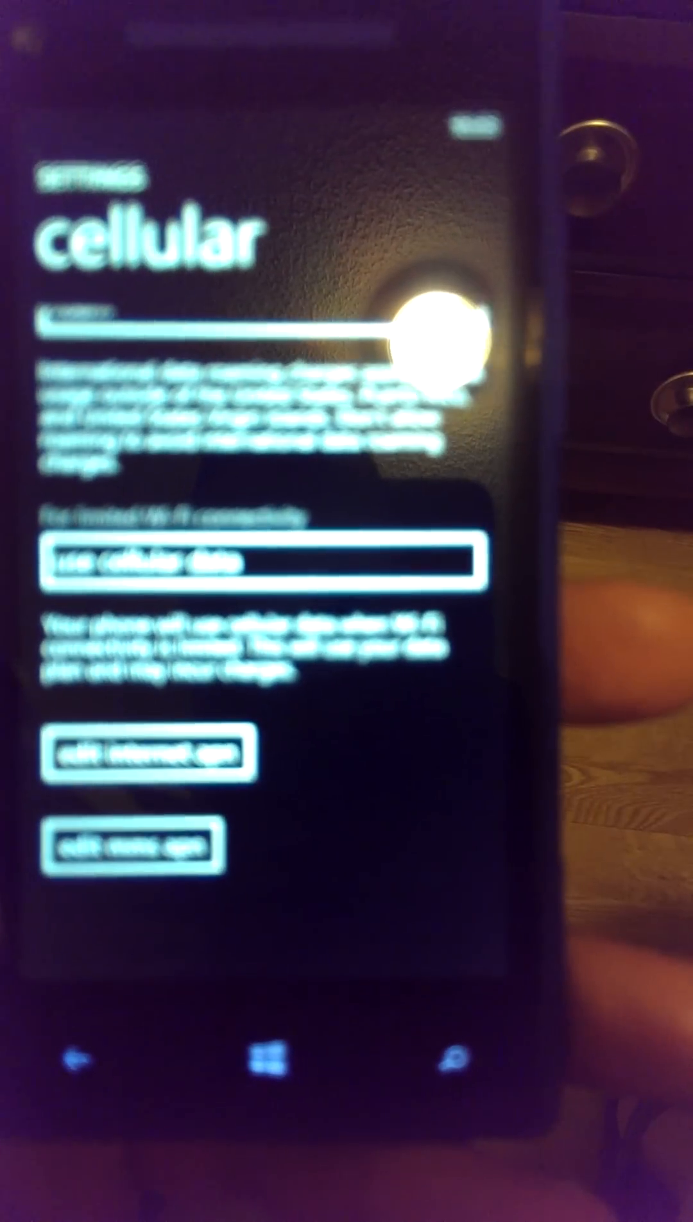
Step: Edit the MMS APN with fast.t-mobile.com and the T-Mobile MMSC address
click(136, 845)
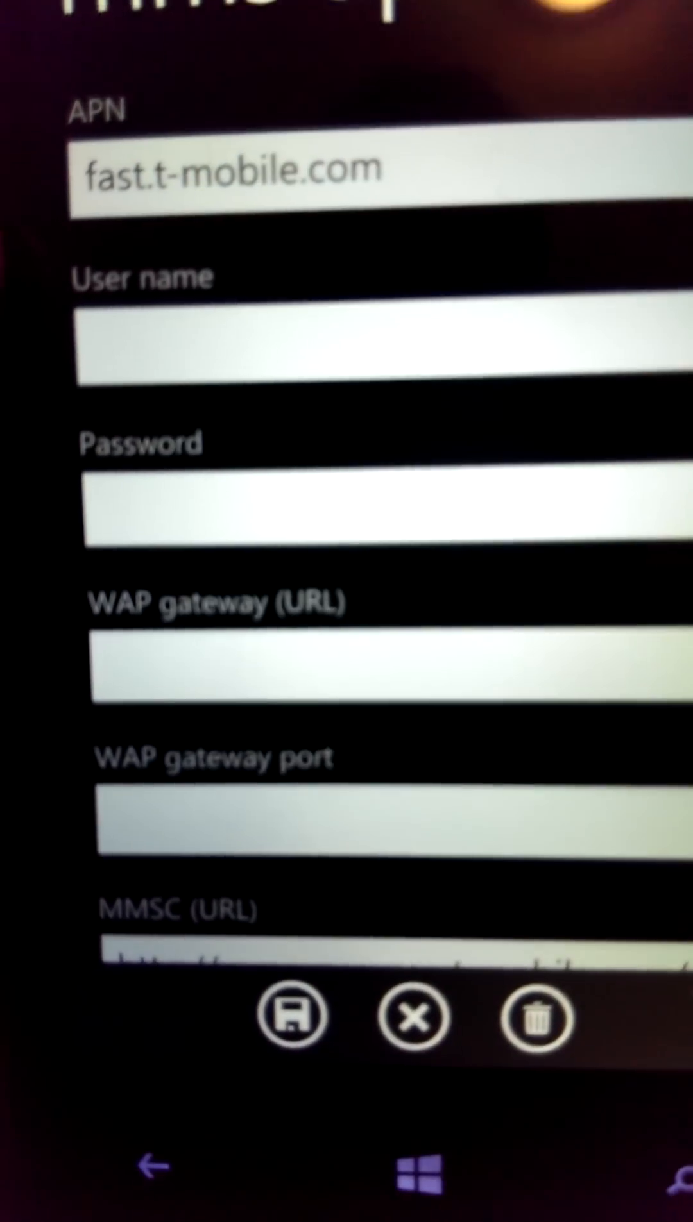
scroll(down, 3)
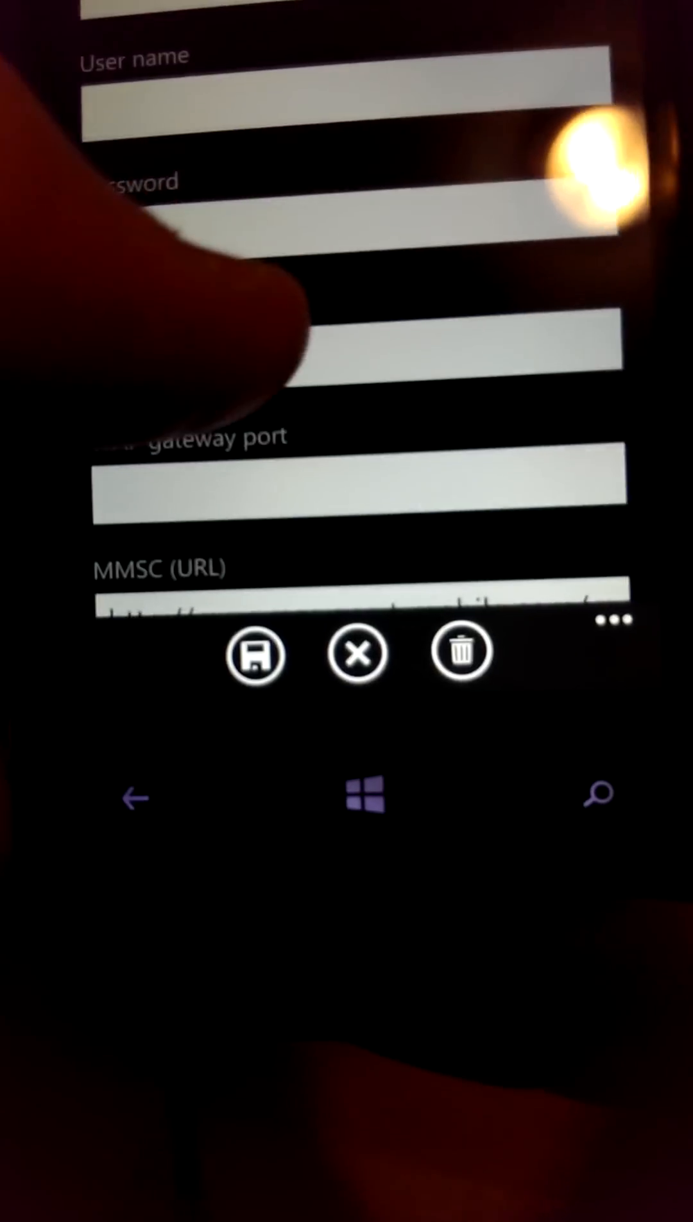
scroll(down, 3)
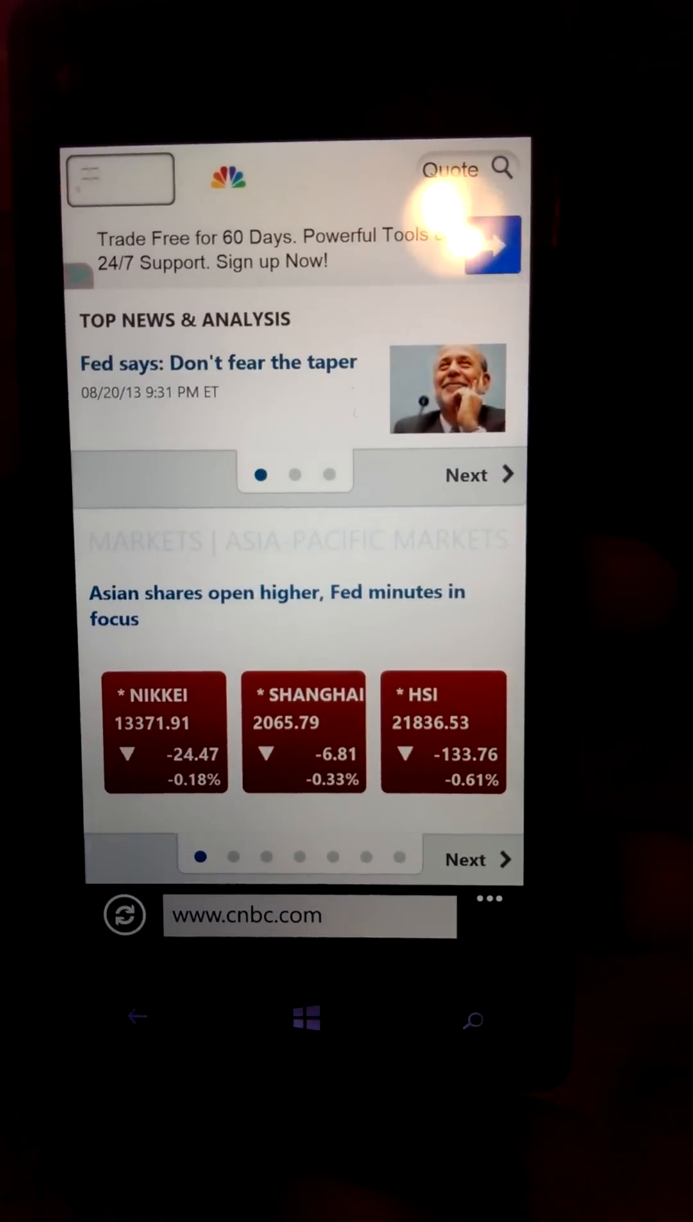
Step: Scroll the loaded cnbc.com page down to more market headlines
scroll(down, 3)
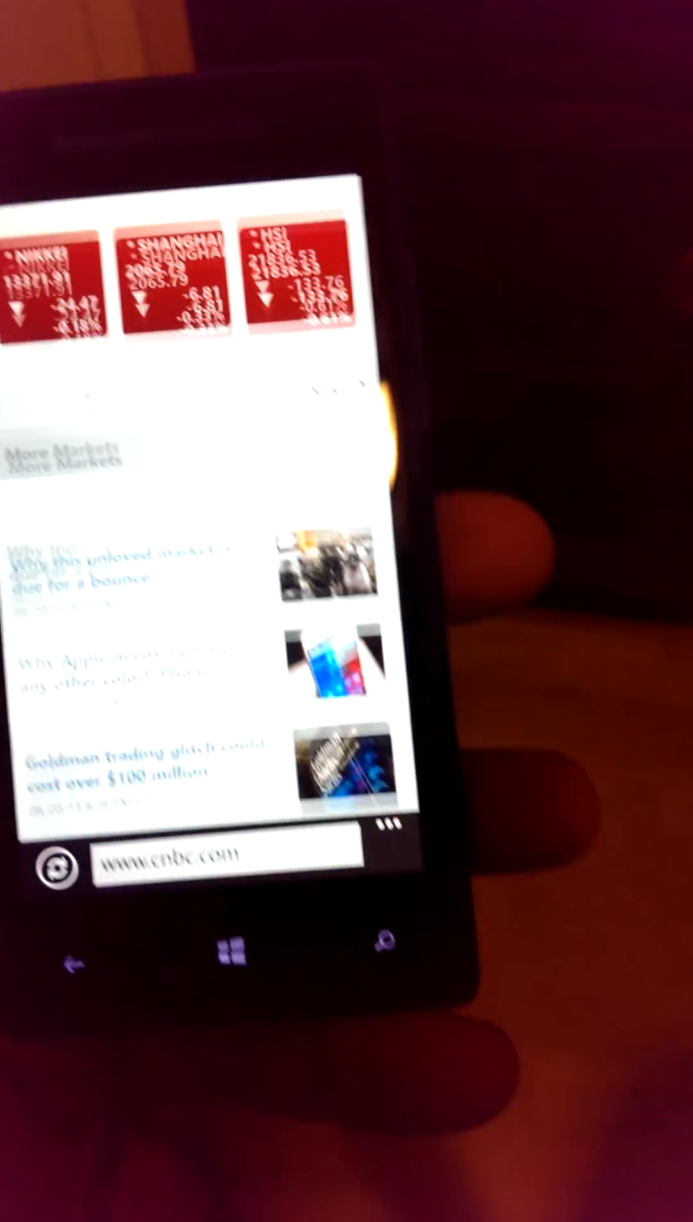
Step: Return from the browser to the Start screen tiles
click(230, 958)
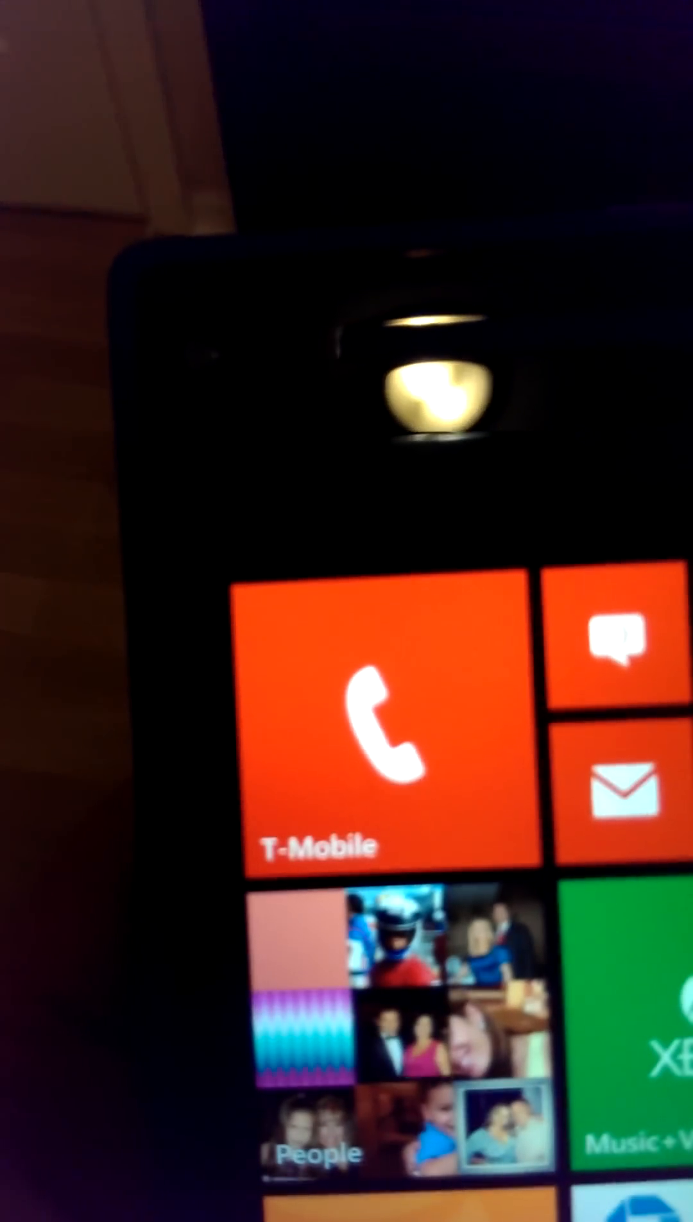